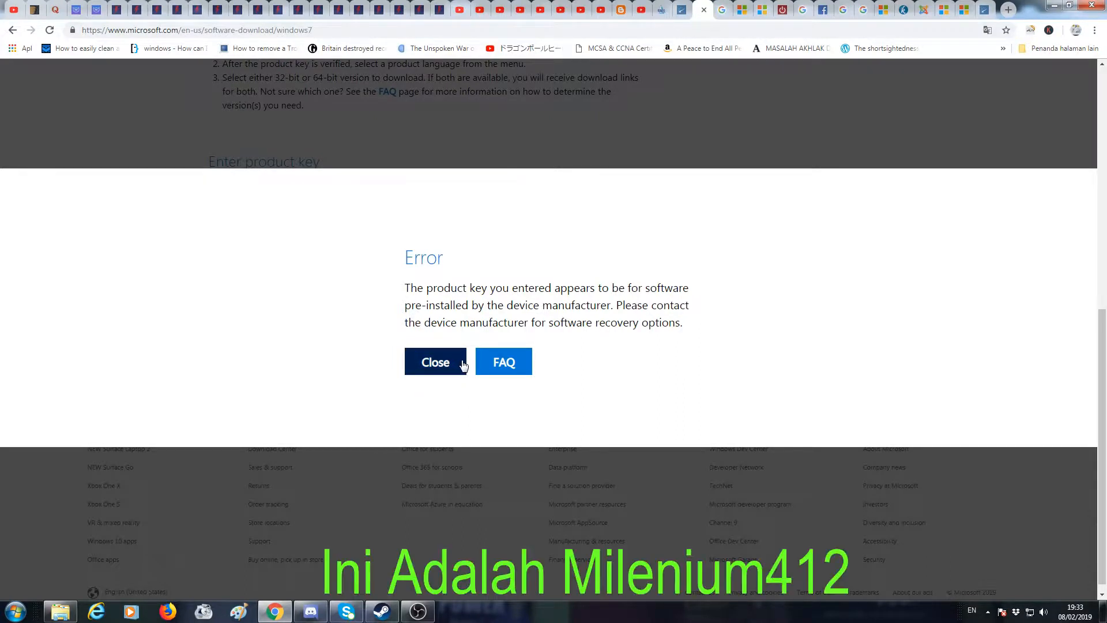
mouse_move(526, 247)
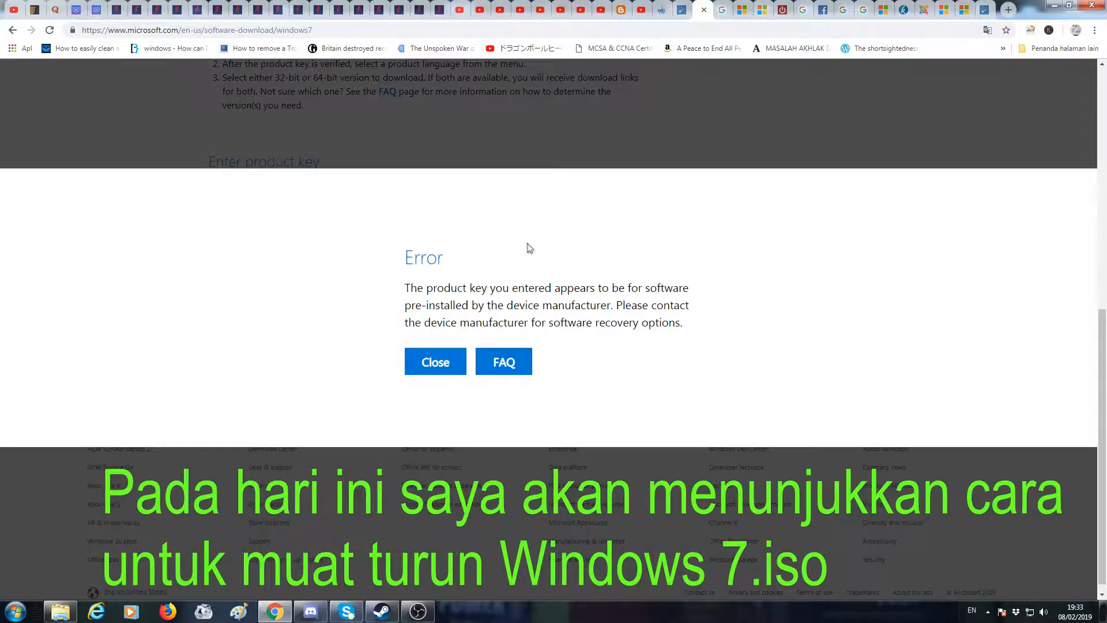
mouse_move(619, 379)
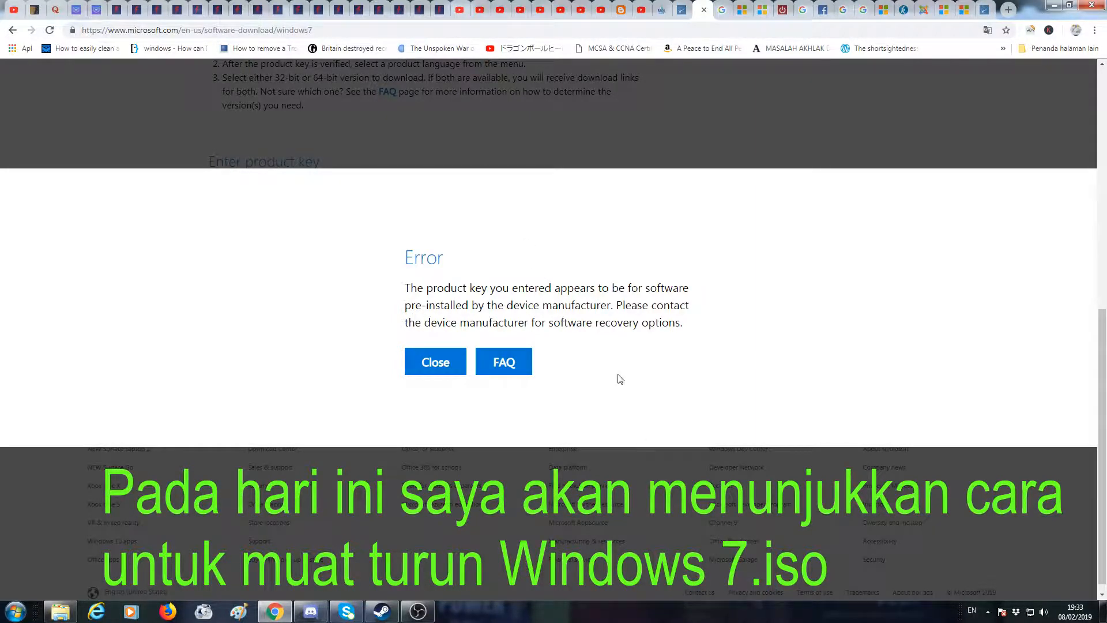
mouse_move(543, 242)
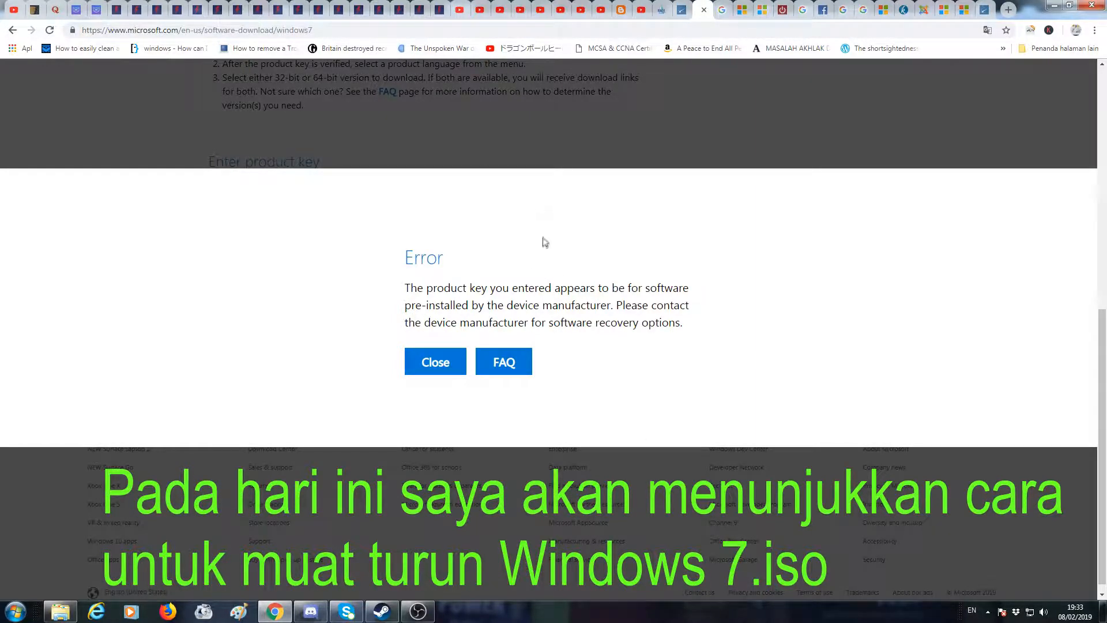
mouse_move(540, 218)
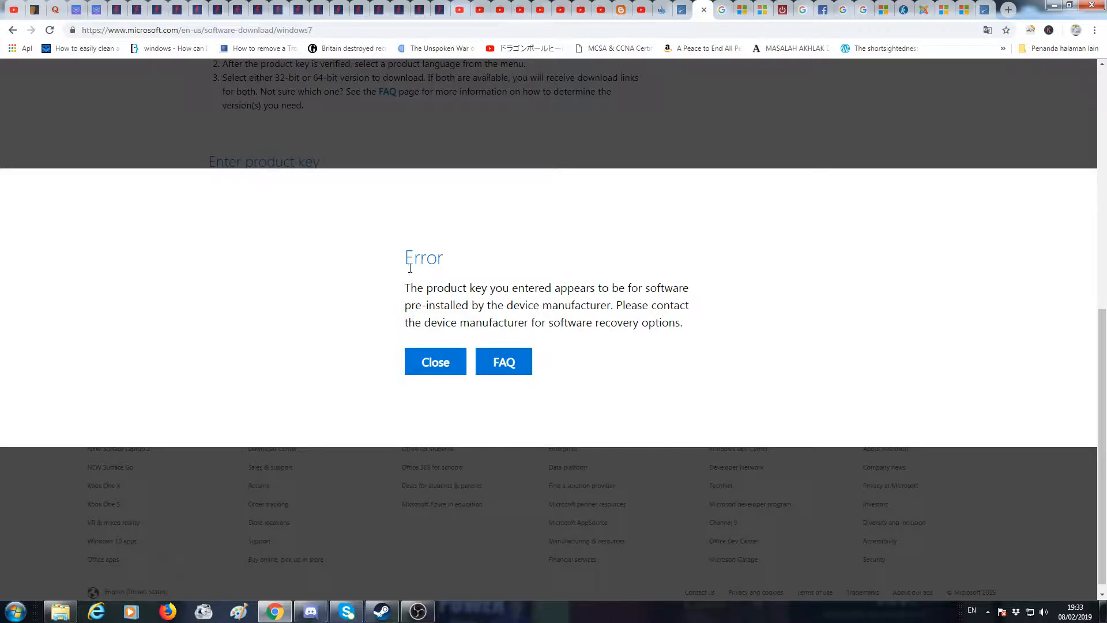
mouse_move(395, 257)
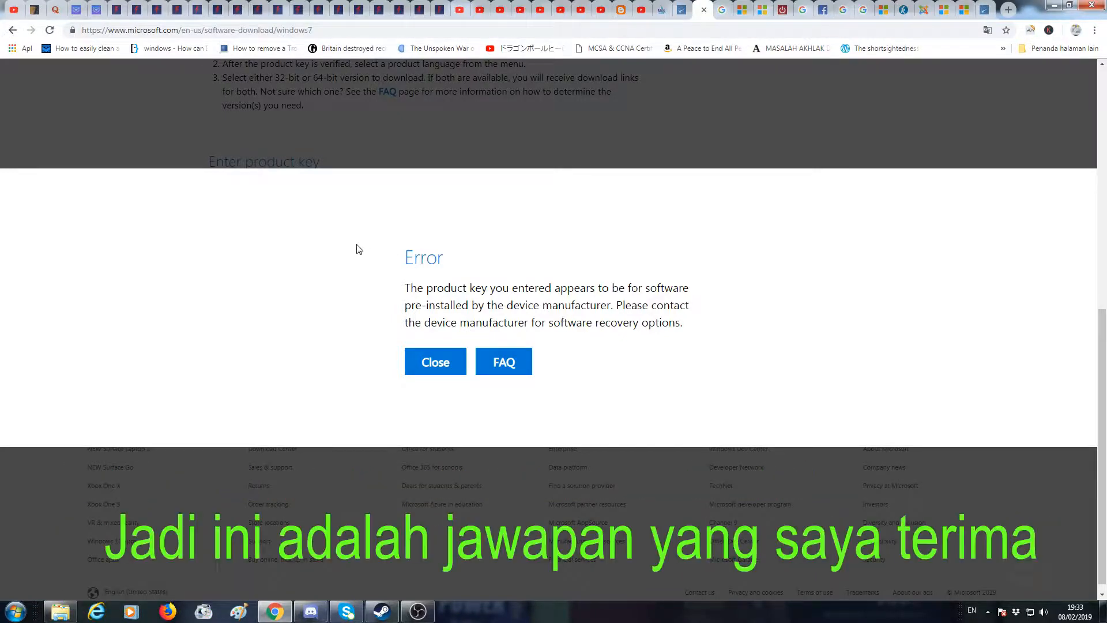
- Reload the Microsoft Windows 7 ISO download page to clear the product key error
left_click_drag(406, 256, 683, 323)
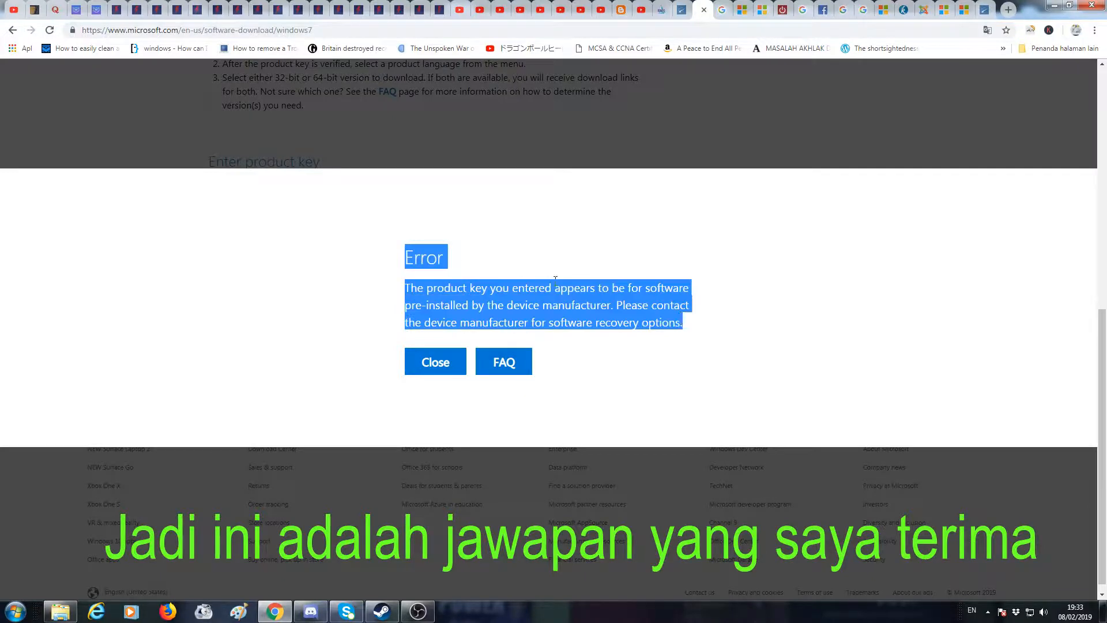
left_click(191, 30)
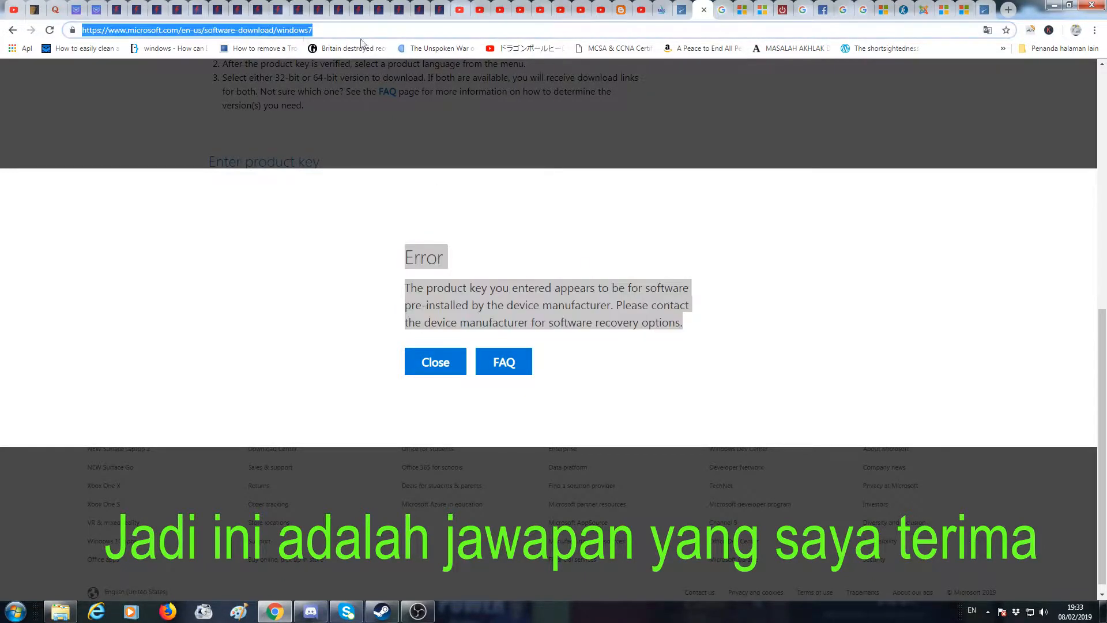
left_click(435, 361)
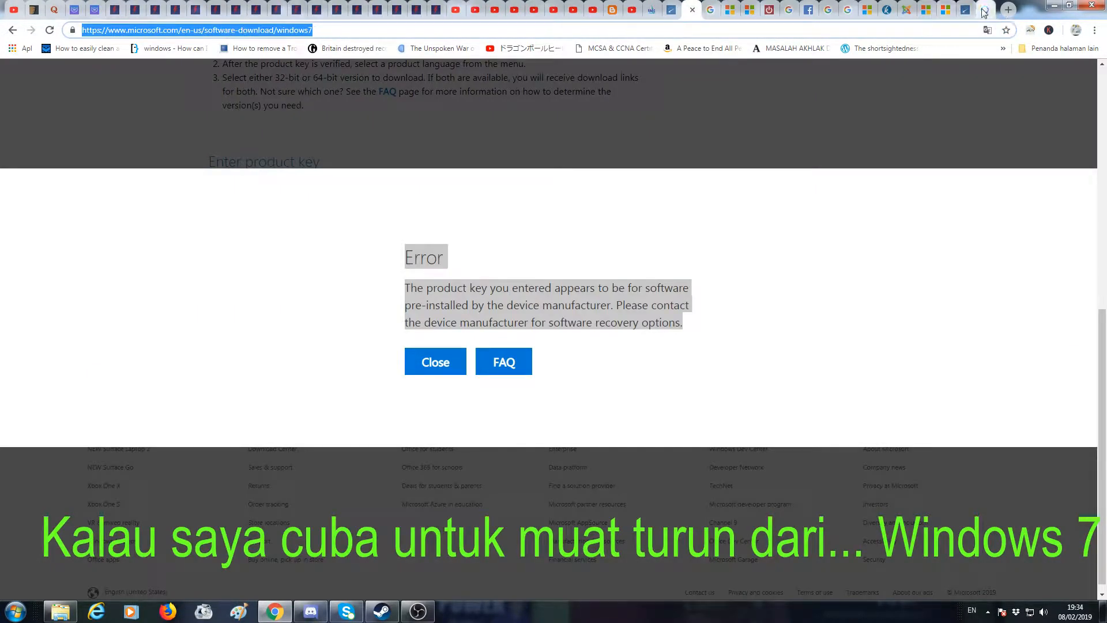
left_click(435, 361)
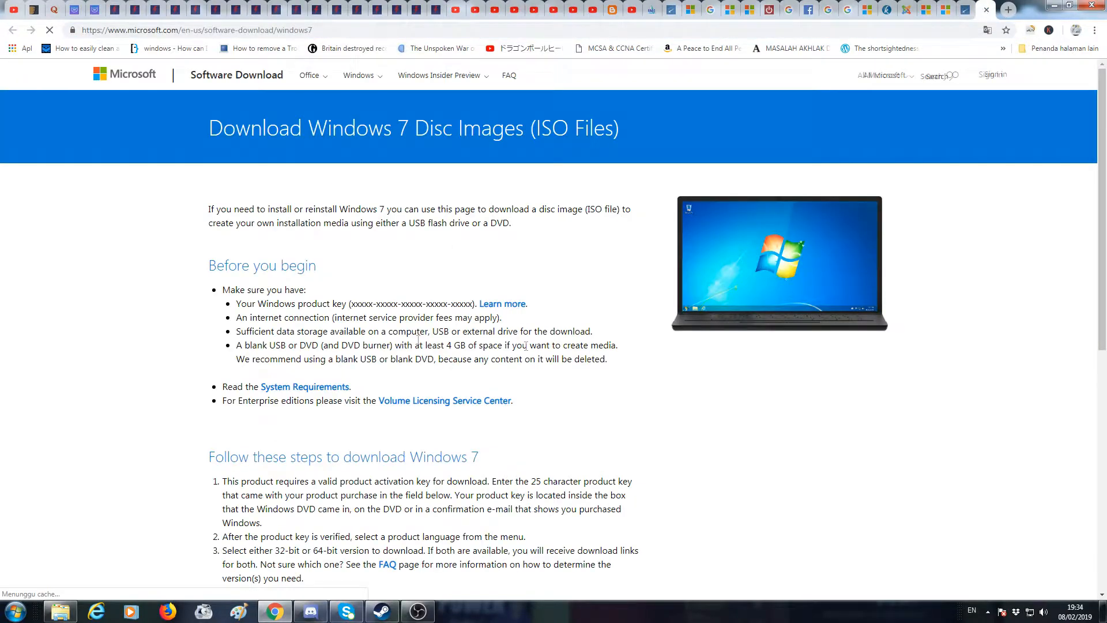
scroll("down", 3)
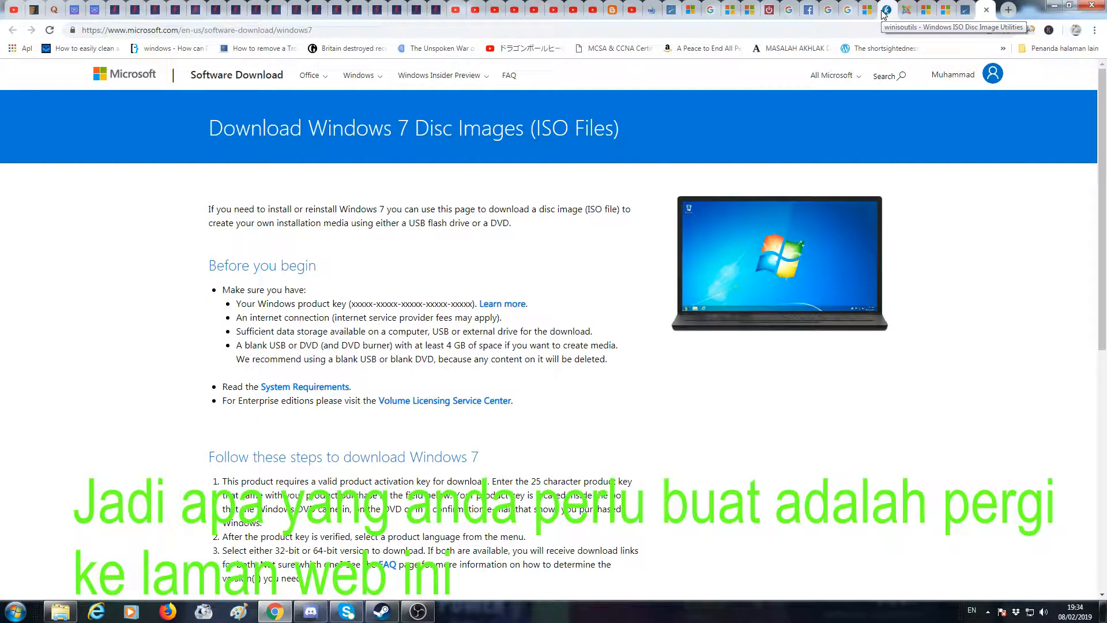
- Download eicfg_removal_utility.zip from the winisoutils page and show Chrome's downloads list
left_click(885, 10)
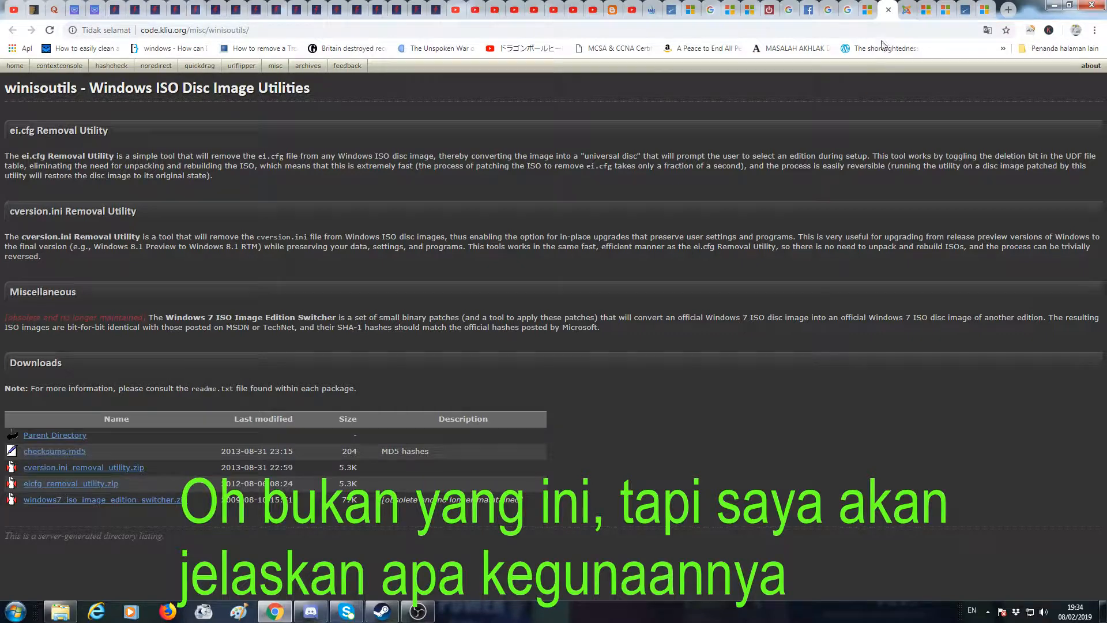
mouse_move(414, 258)
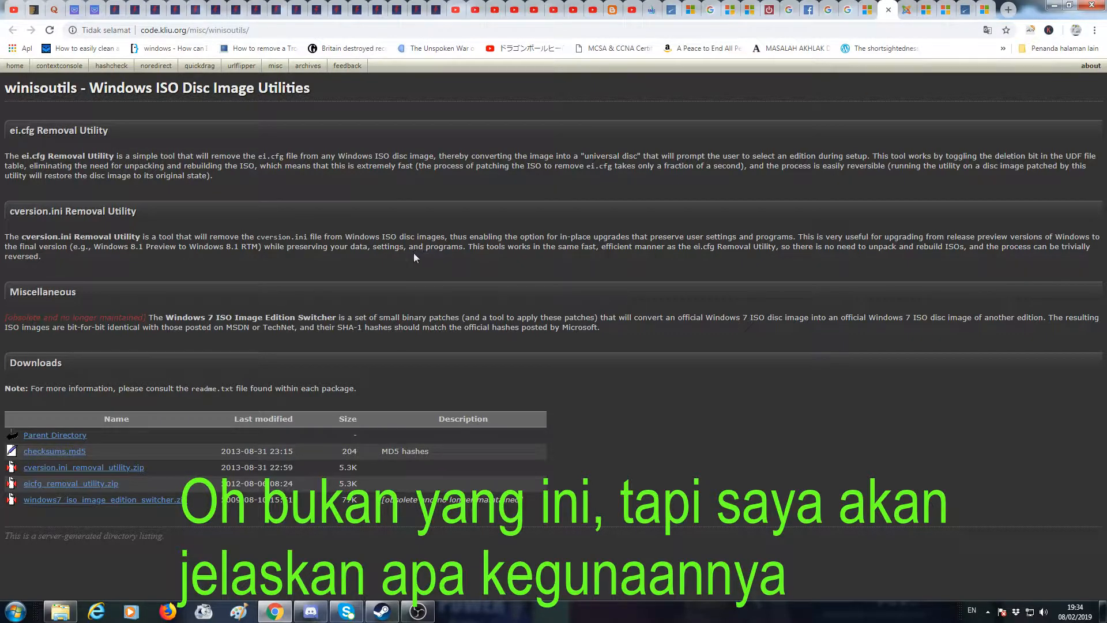
mouse_move(9, 136)
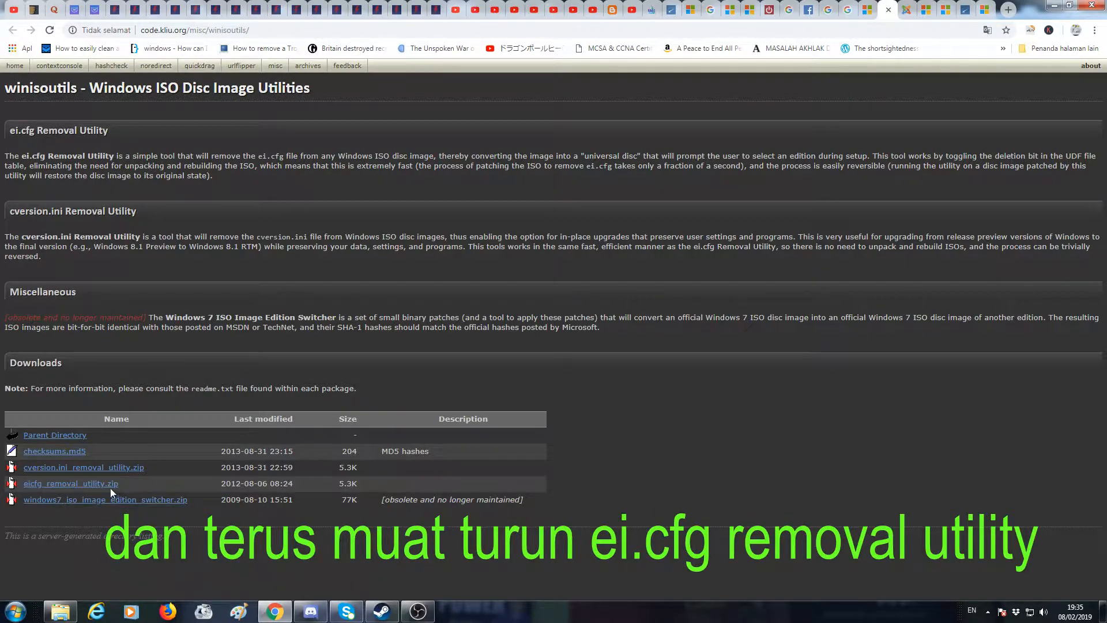
left_click(71, 483)
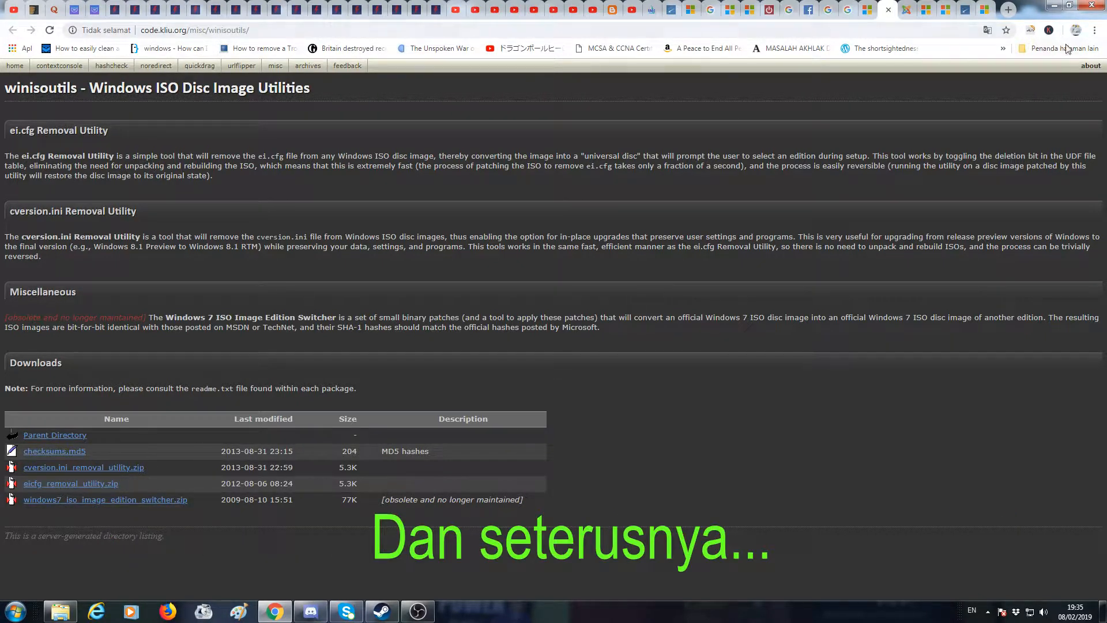
left_click(1096, 30)
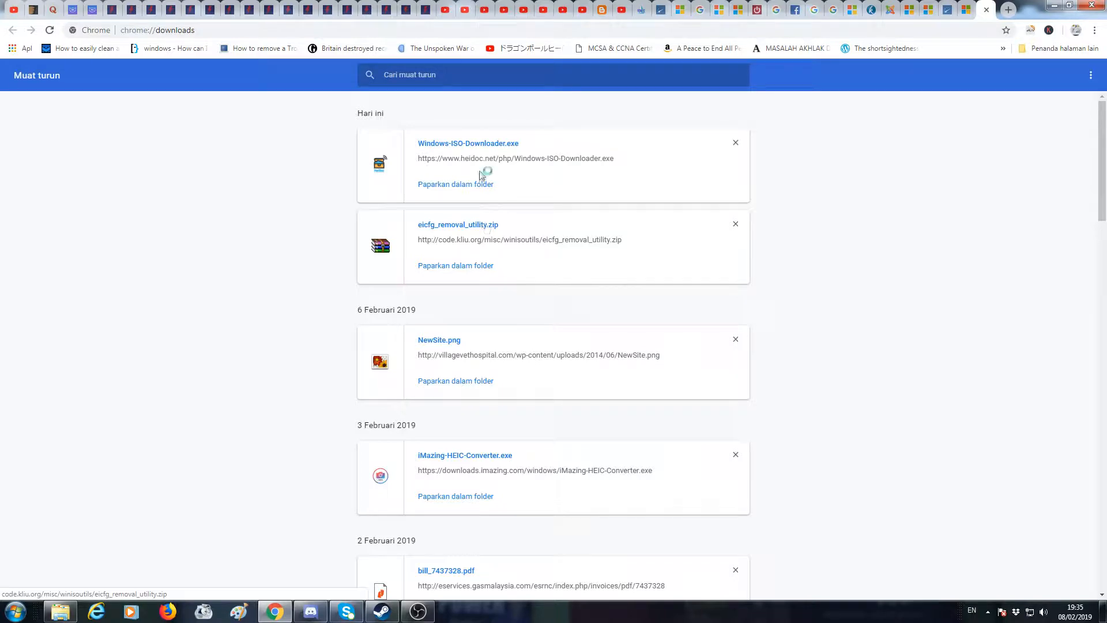
left_click(457, 225)
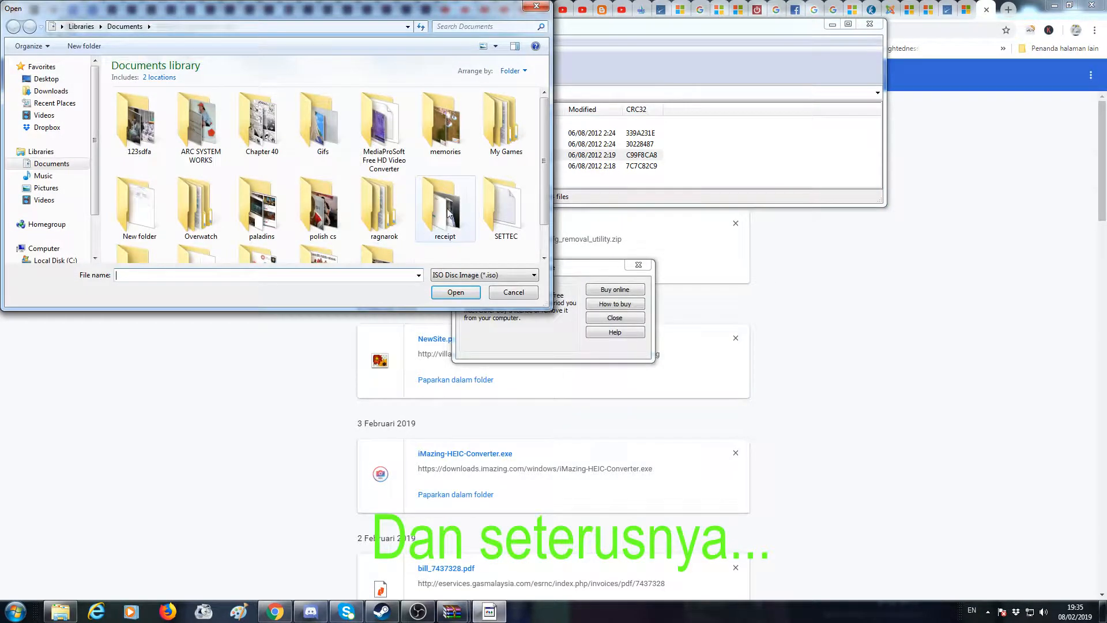
mouse_move(446, 206)
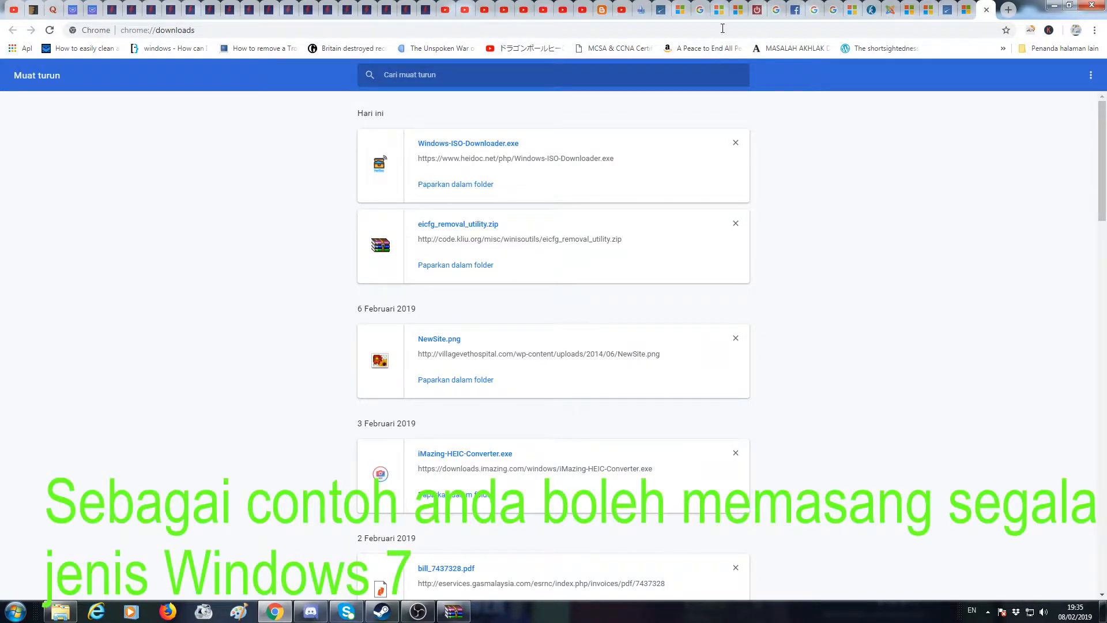
mouse_move(681, 11)
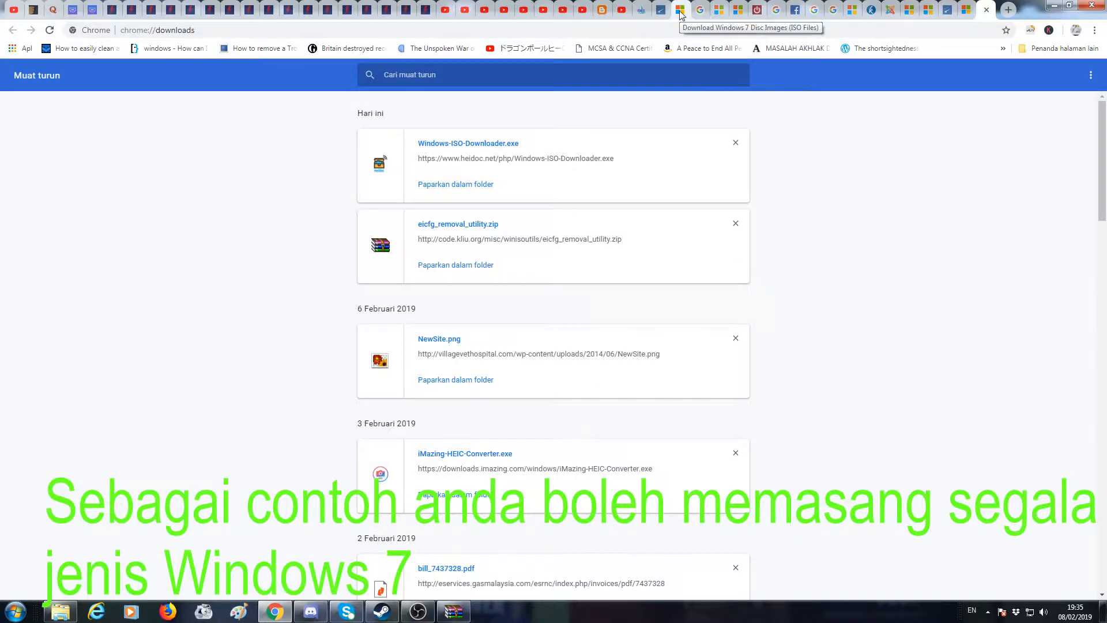
mouse_move(869, 11)
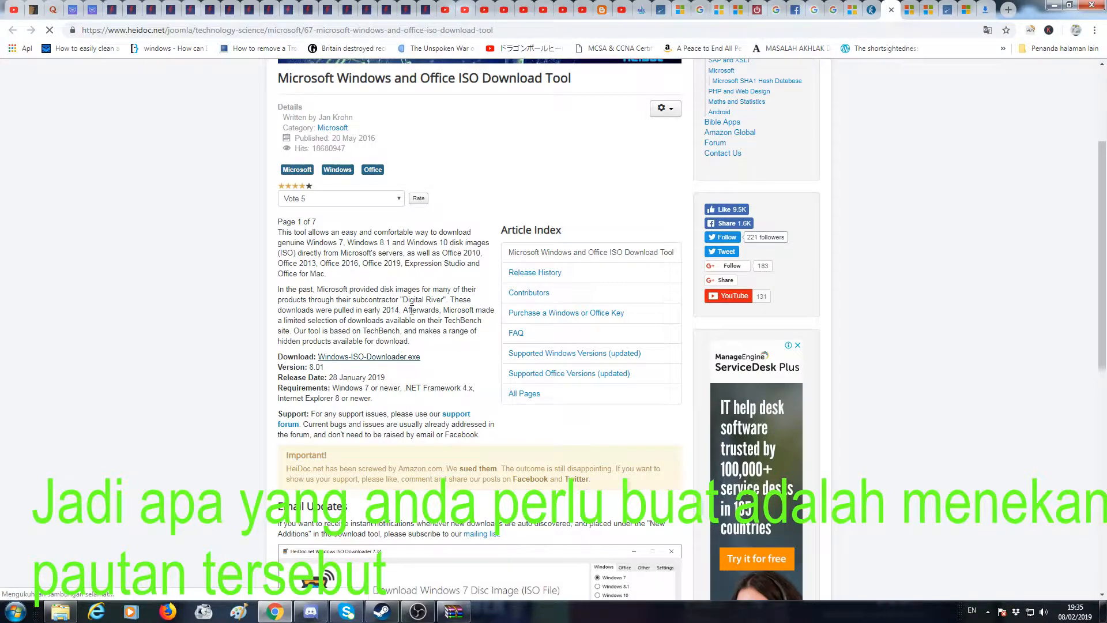
- Download Windows-ISO-Downloader.exe from HeiDoc and save it to the Downloads folder
left_click(369, 356)
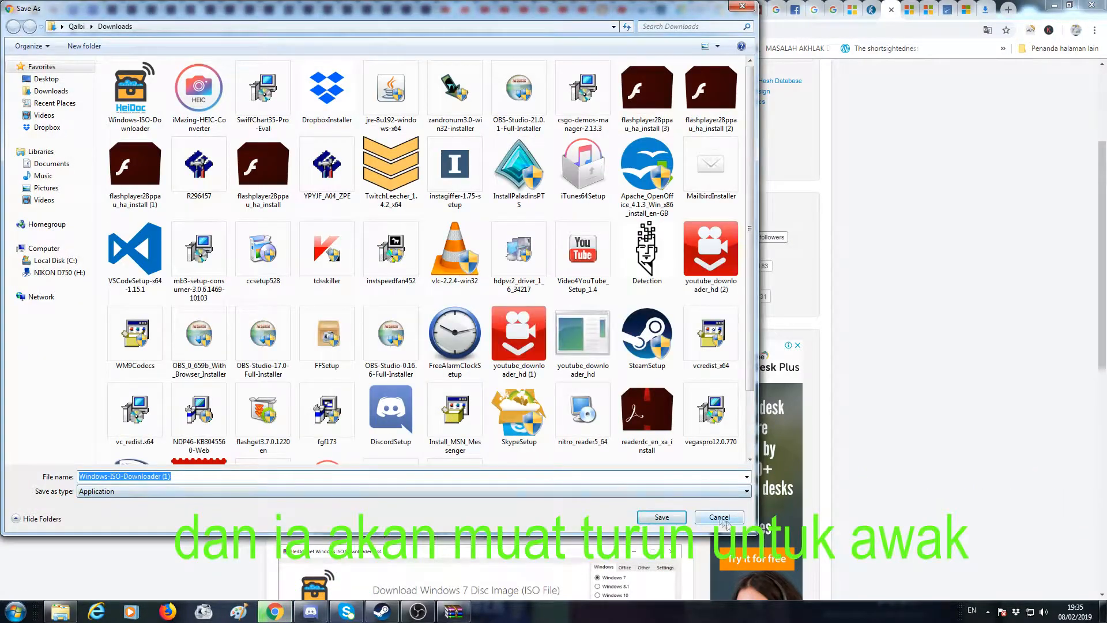
left_click(718, 516)
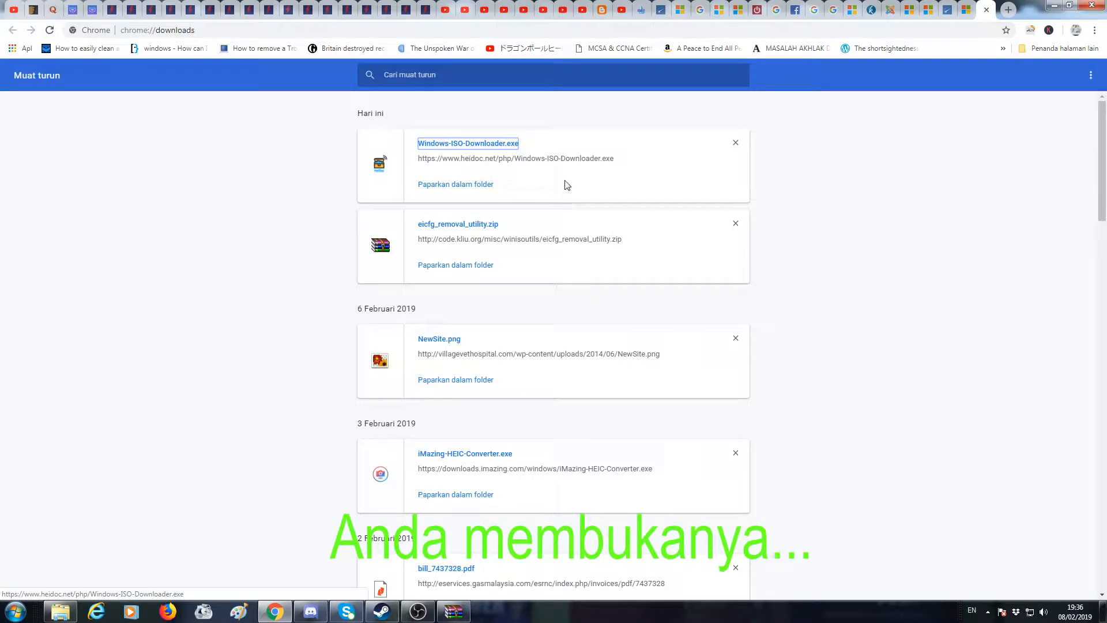
- Launch the ISO downloader, choose Windows 7 and the Home Premium SP1 COEM edition
double_click(467, 143)
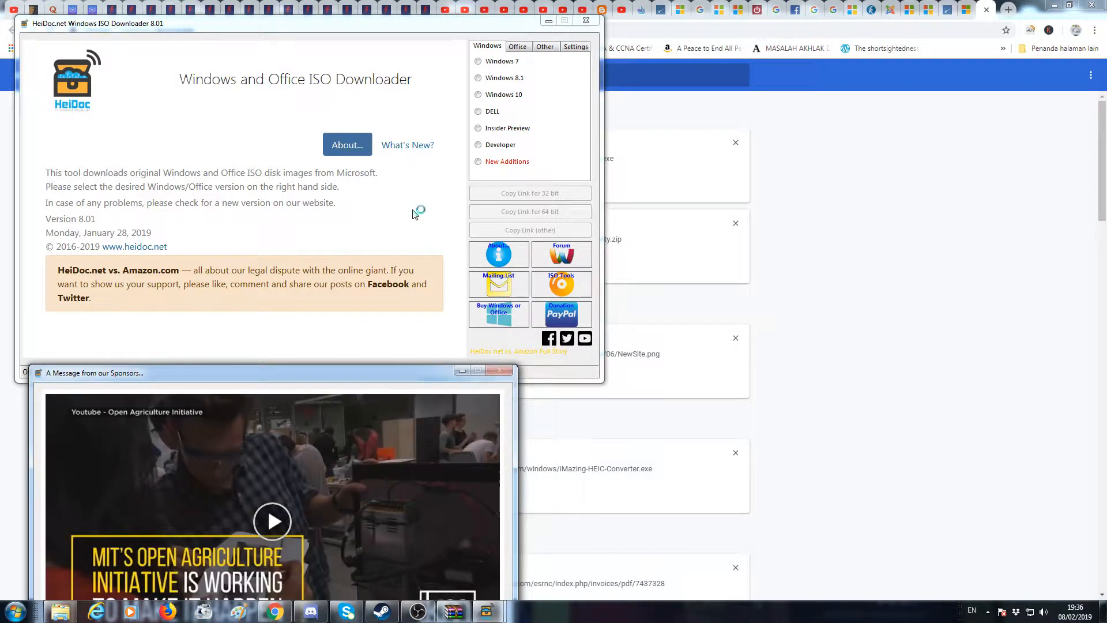
left_click(477, 61)
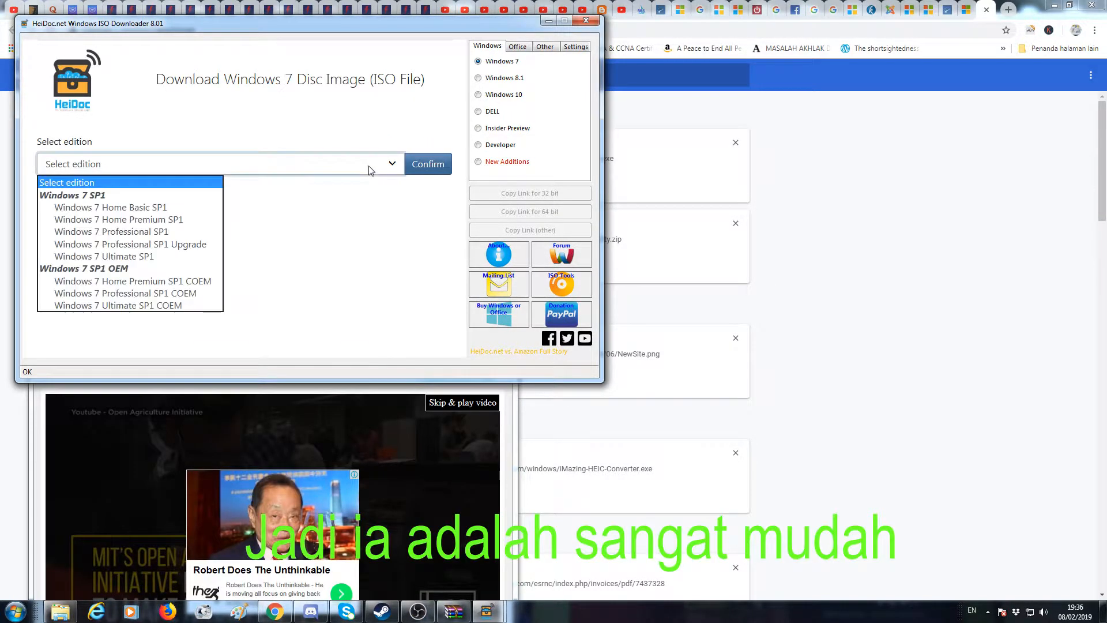
mouse_move(133, 282)
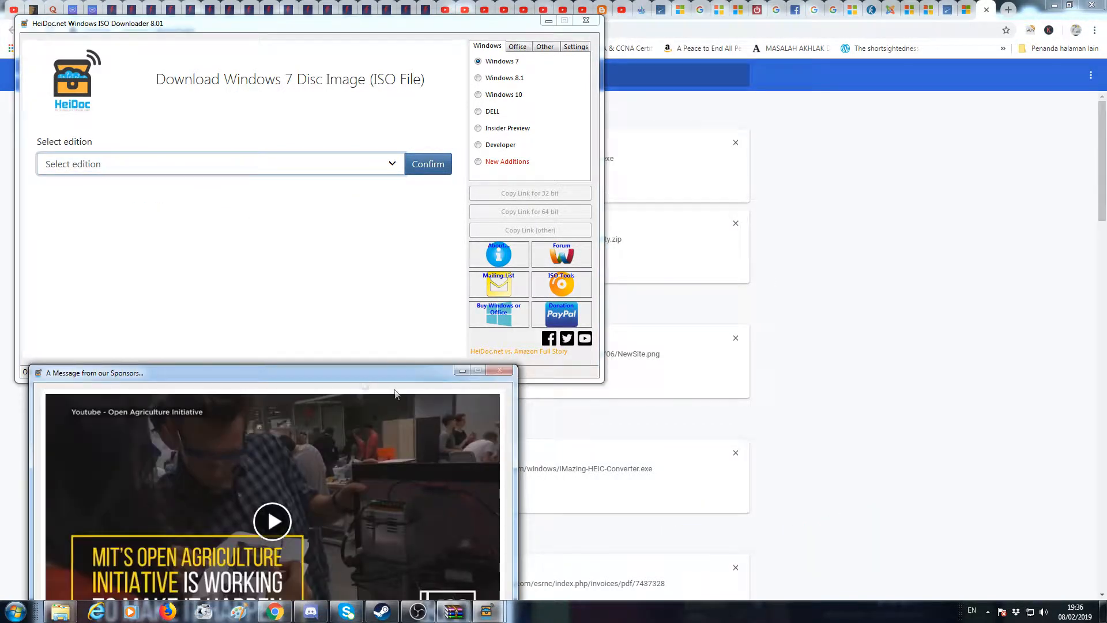
left_click(219, 164)
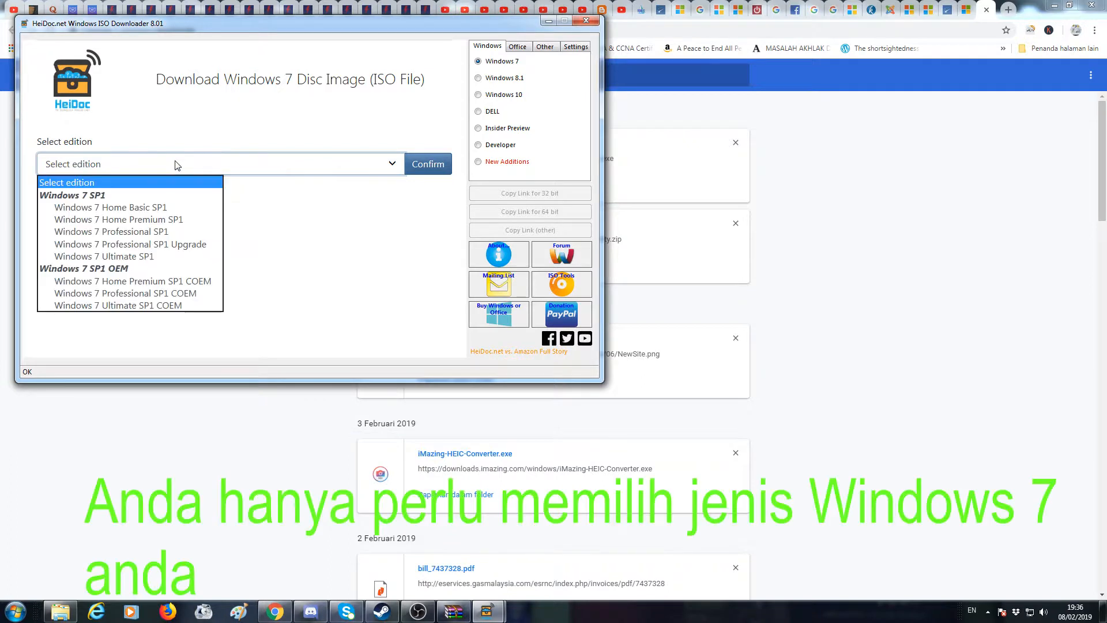
mouse_move(131, 243)
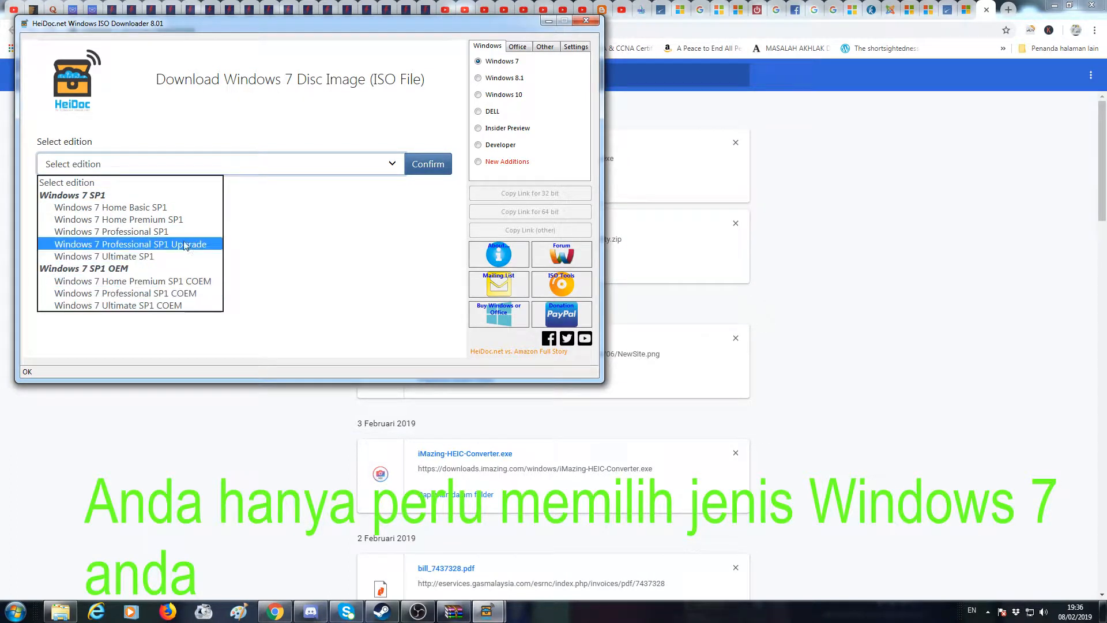
mouse_move(119, 219)
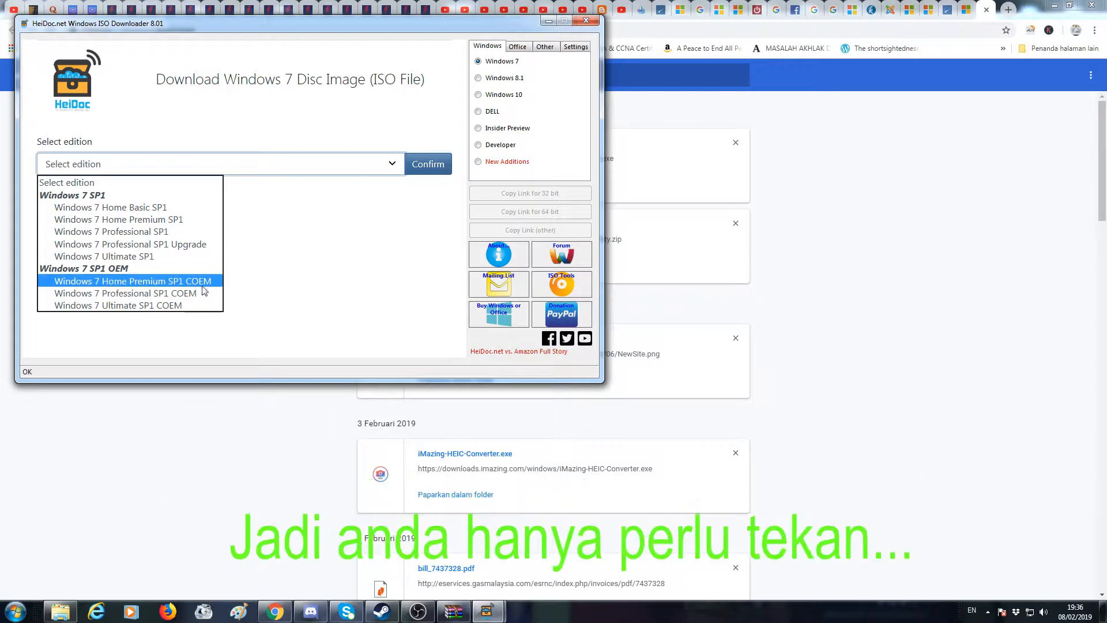
left_click(131, 280)
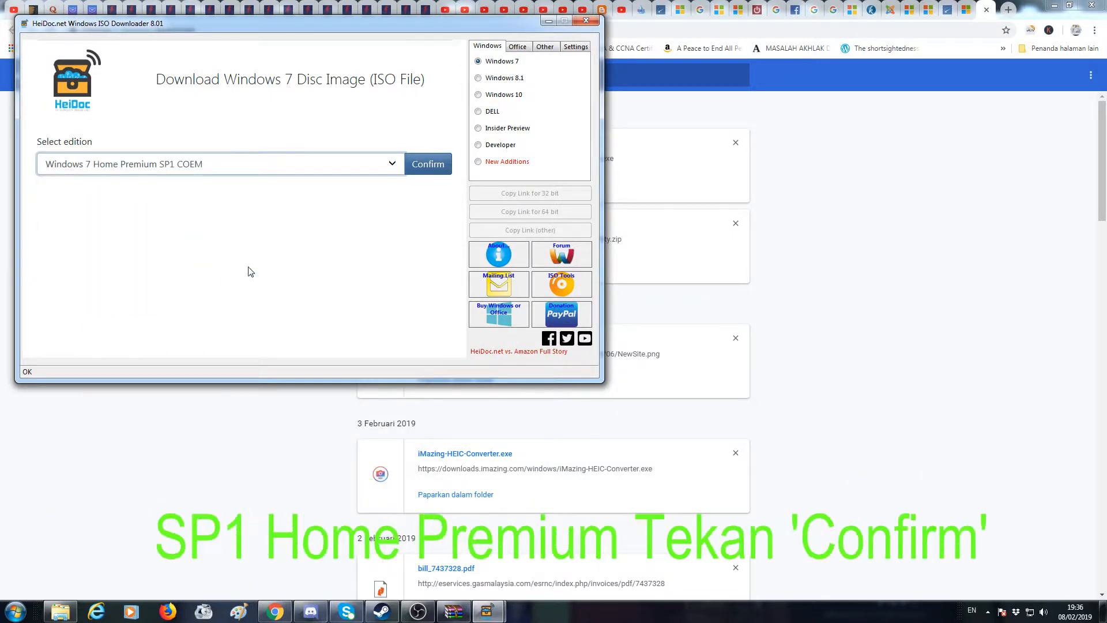
- Confirm the edition with English, US and start the 64-bit ISO download
left_click(427, 163)
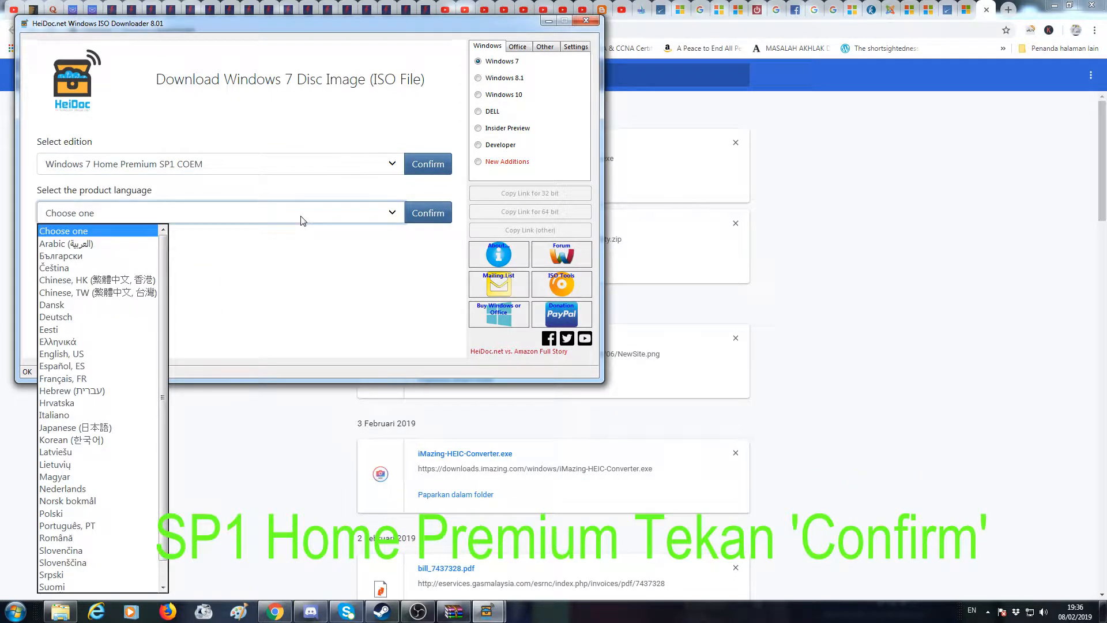
left_click(61, 354)
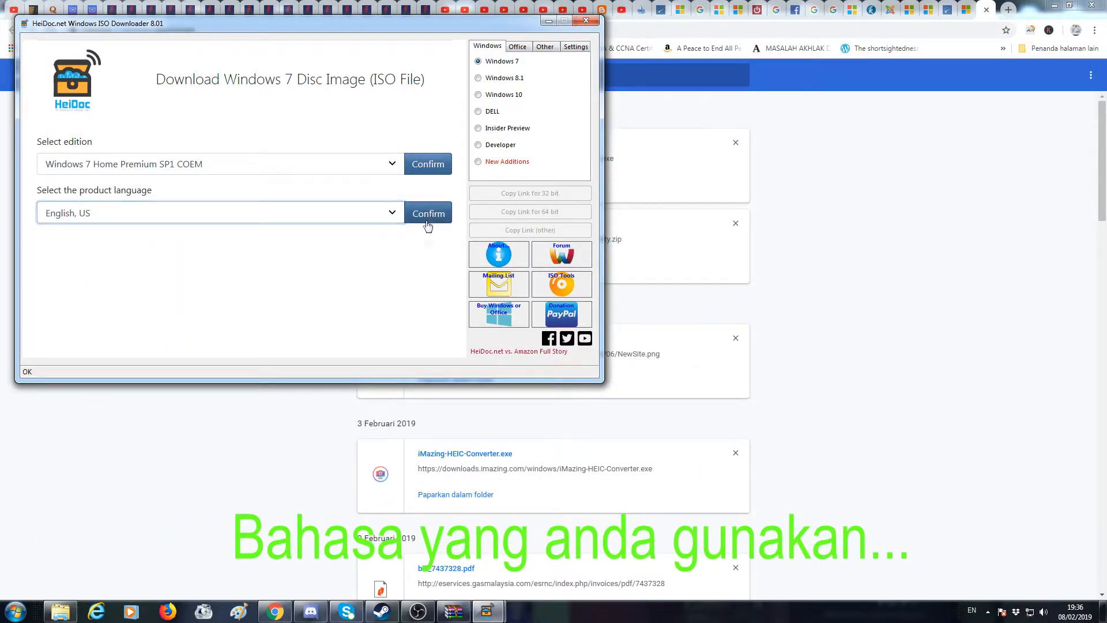
left_click(428, 212)
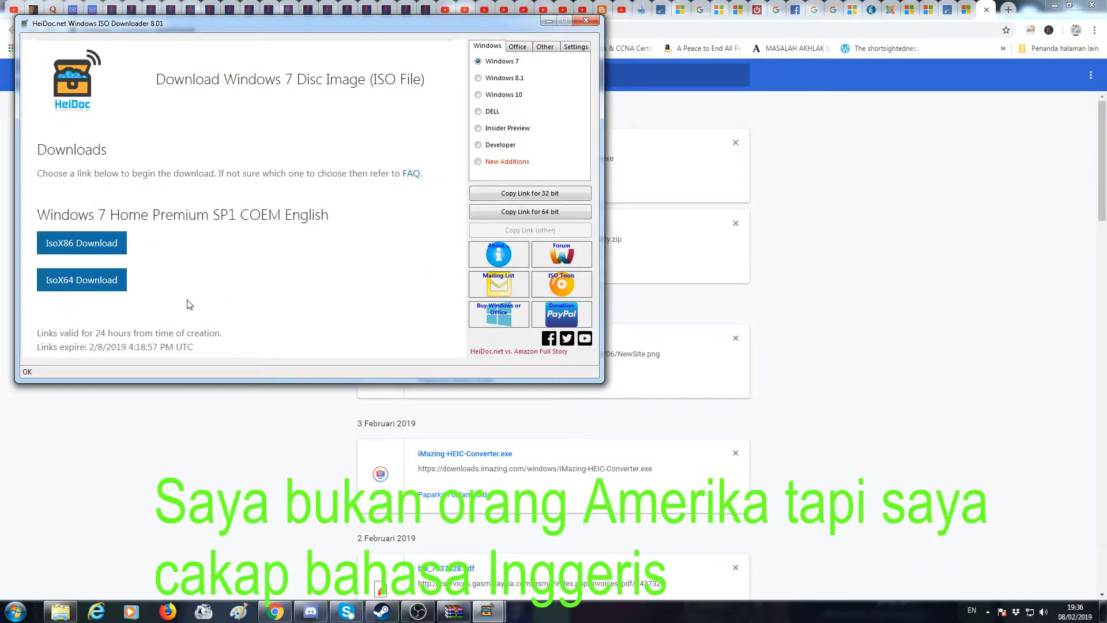
left_click(80, 279)
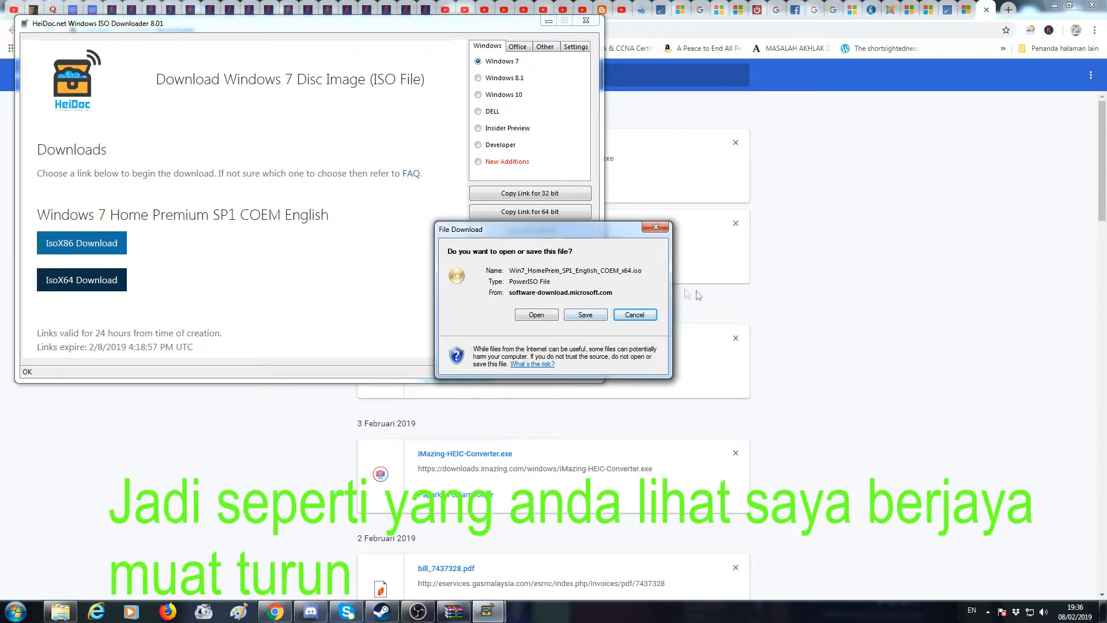
mouse_move(576, 322)
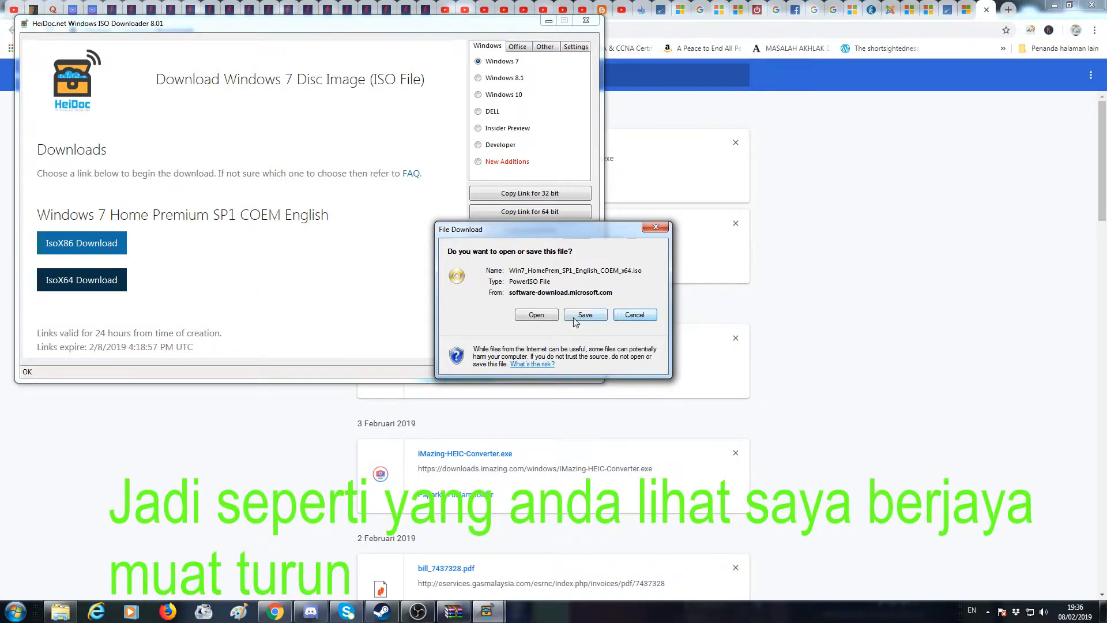
- Save Win7_HomePrem_SP1_English_COEM_x64.iso into the Downloads folder to begin downloading
left_click(585, 314)
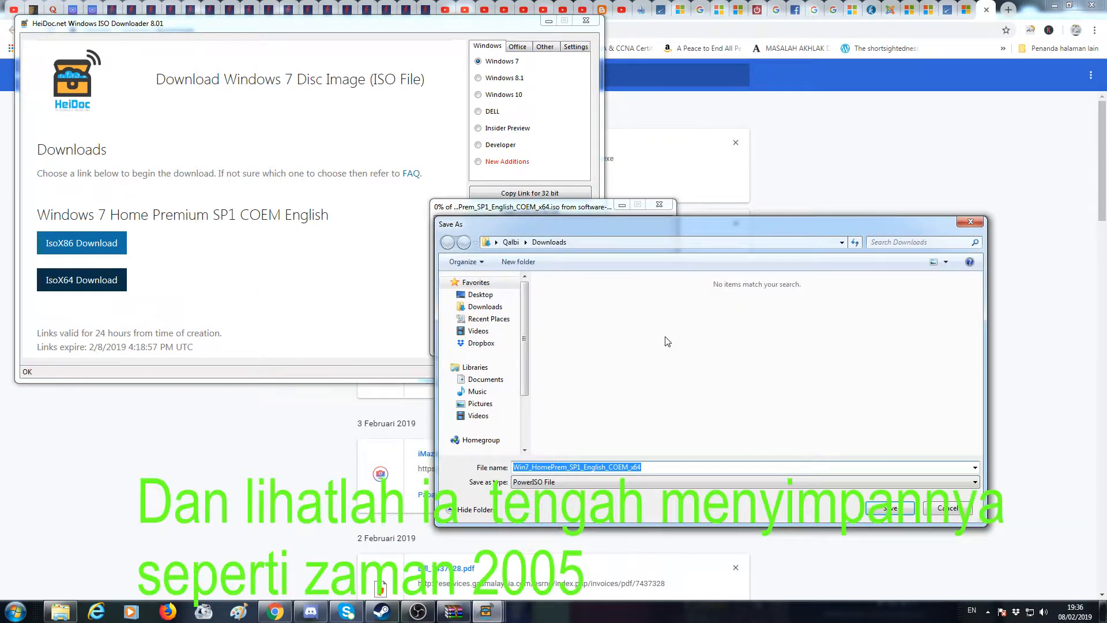
left_click(890, 508)
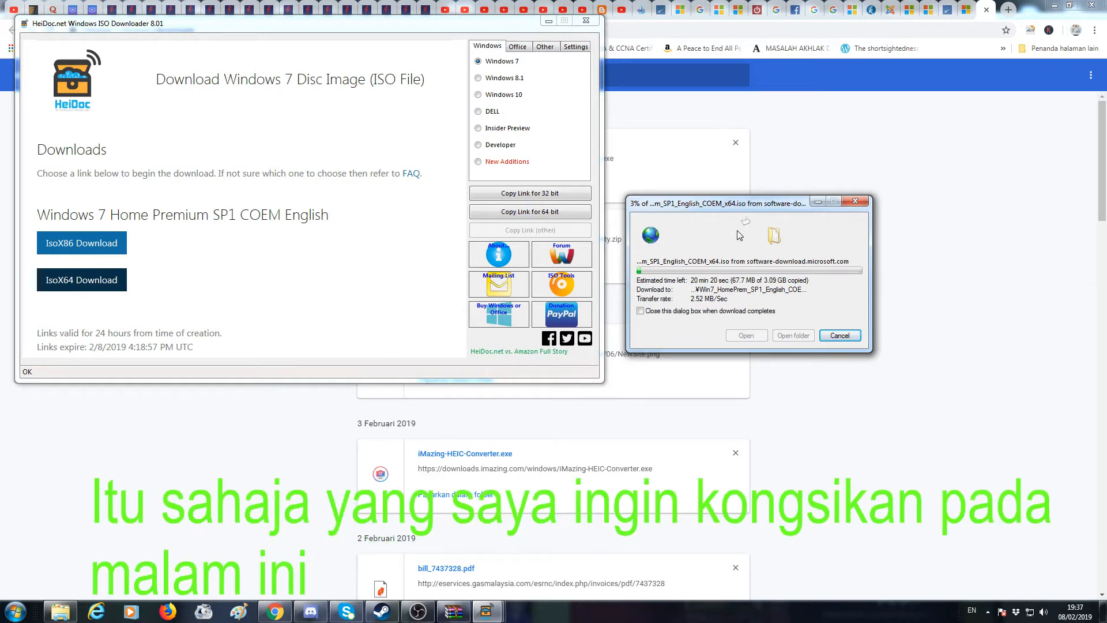
mouse_move(763, 375)
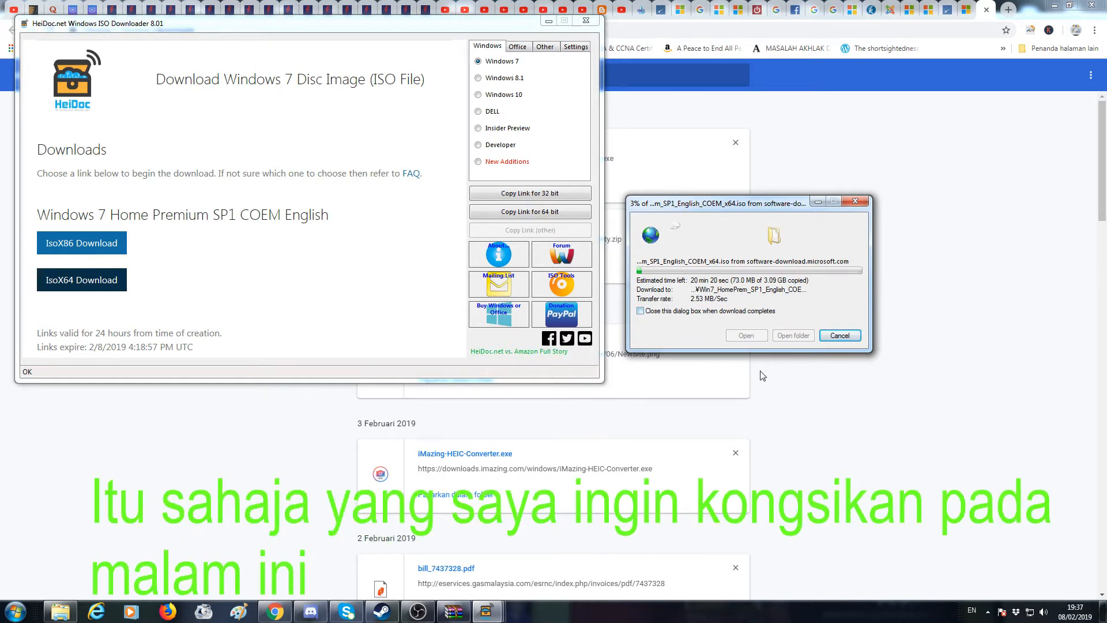